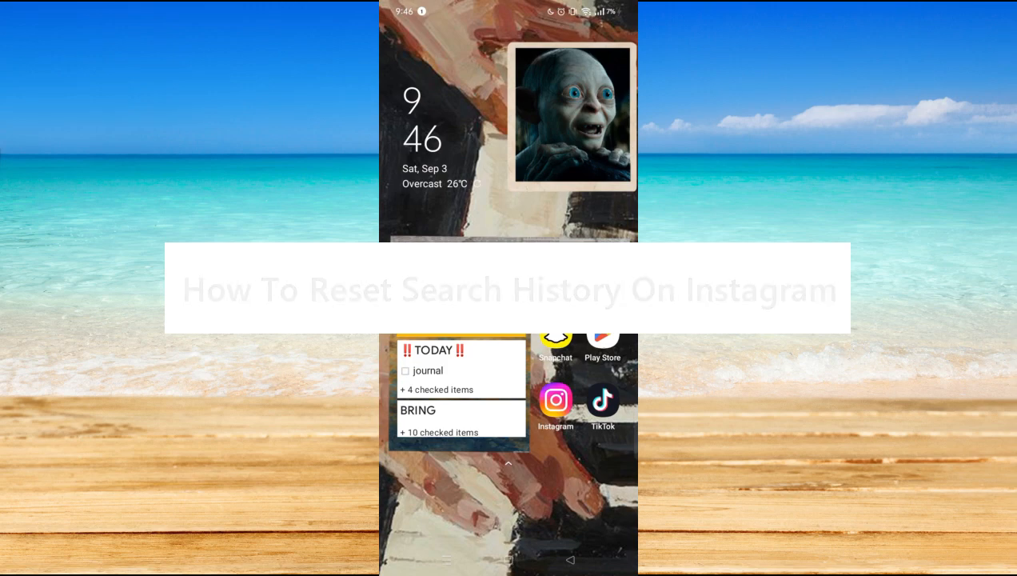
Launch Instagram from the home screen and switch to the search and explore tab.
click(603, 335)
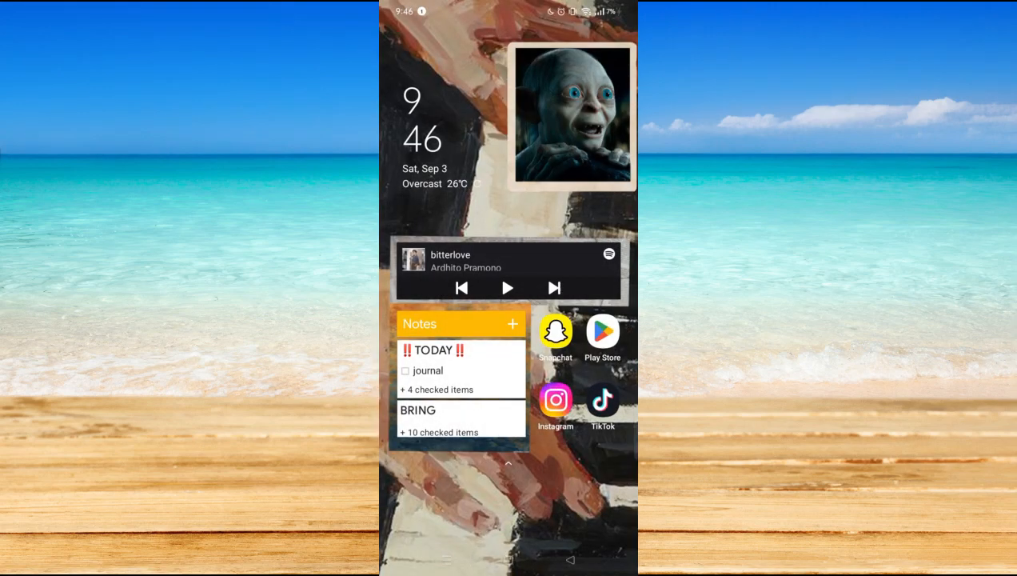
click(555, 400)
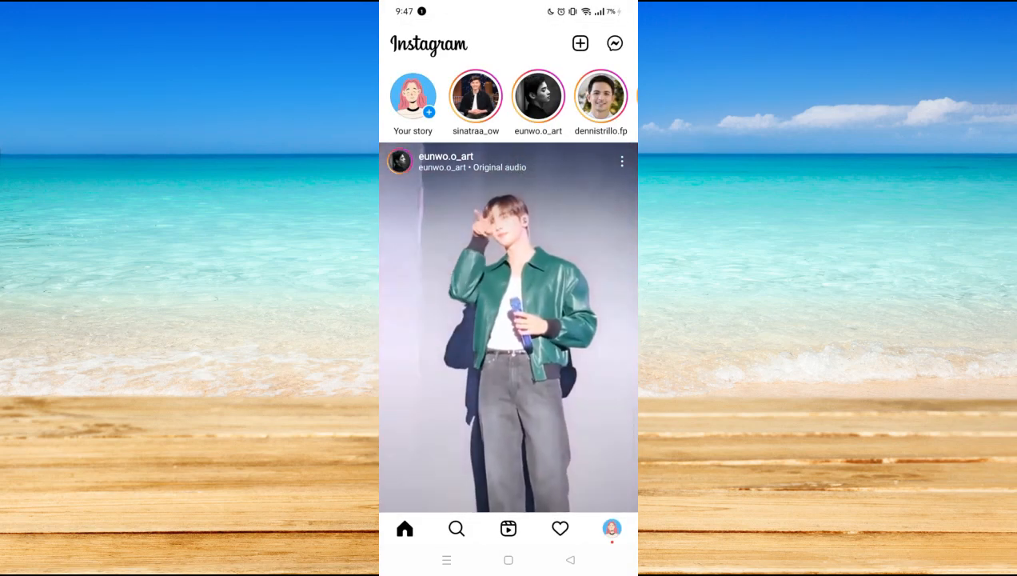
click(456, 529)
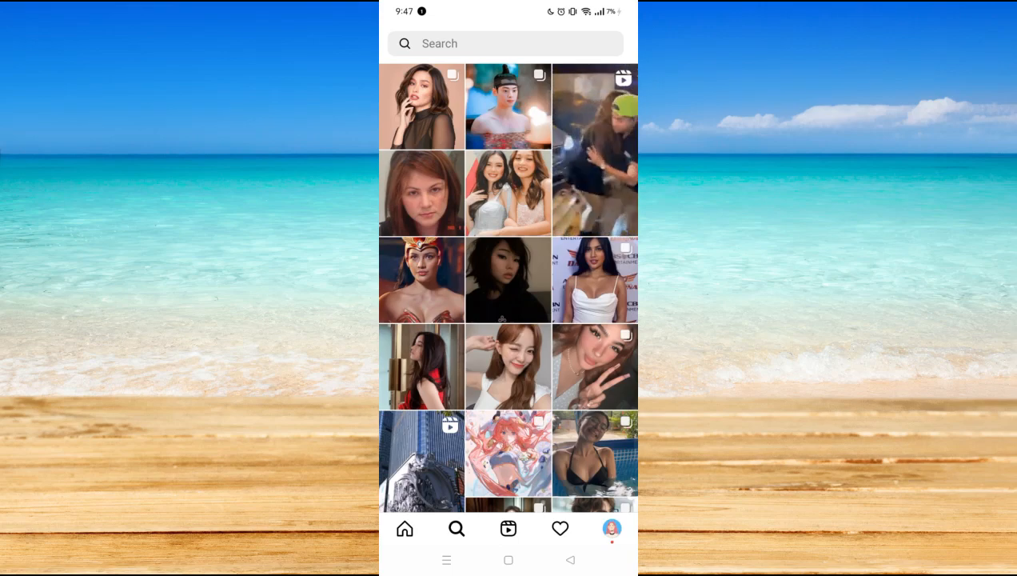
Search for 'dydy' and open a matching account from the results.
click(504, 43)
text(dydy)
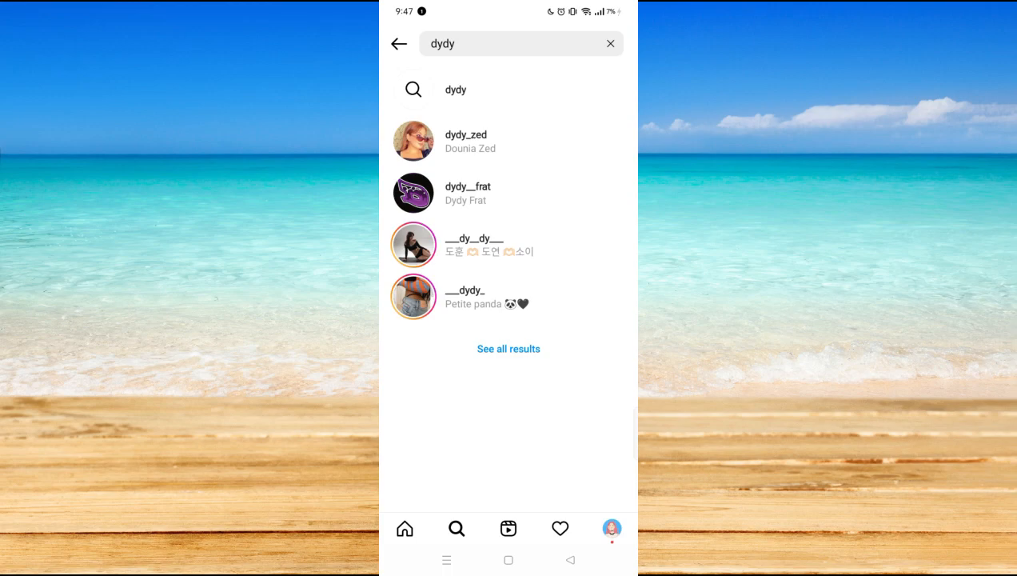
click(611, 44)
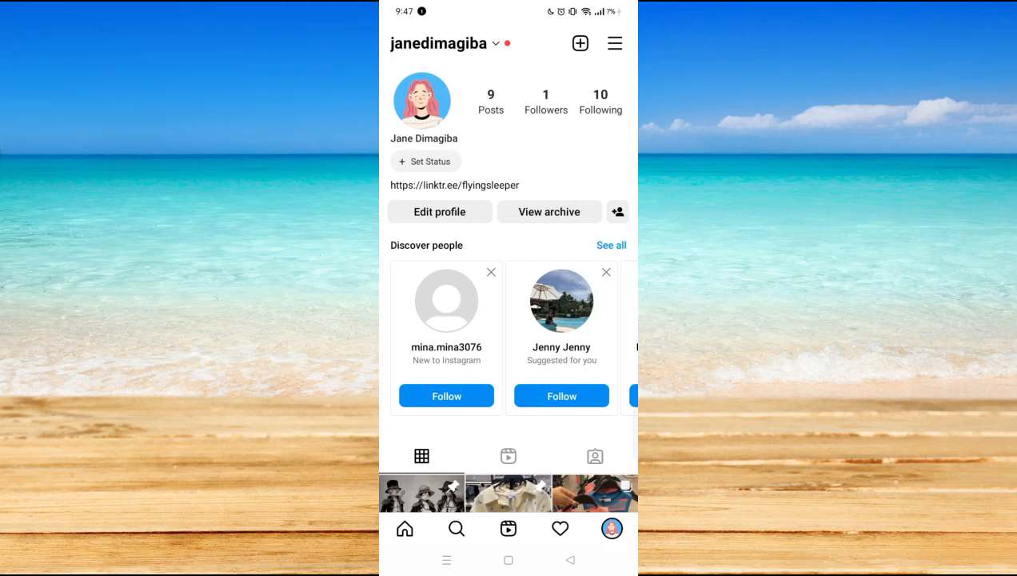
Open Recent searches under Your activity from the profile menu.
click(615, 43)
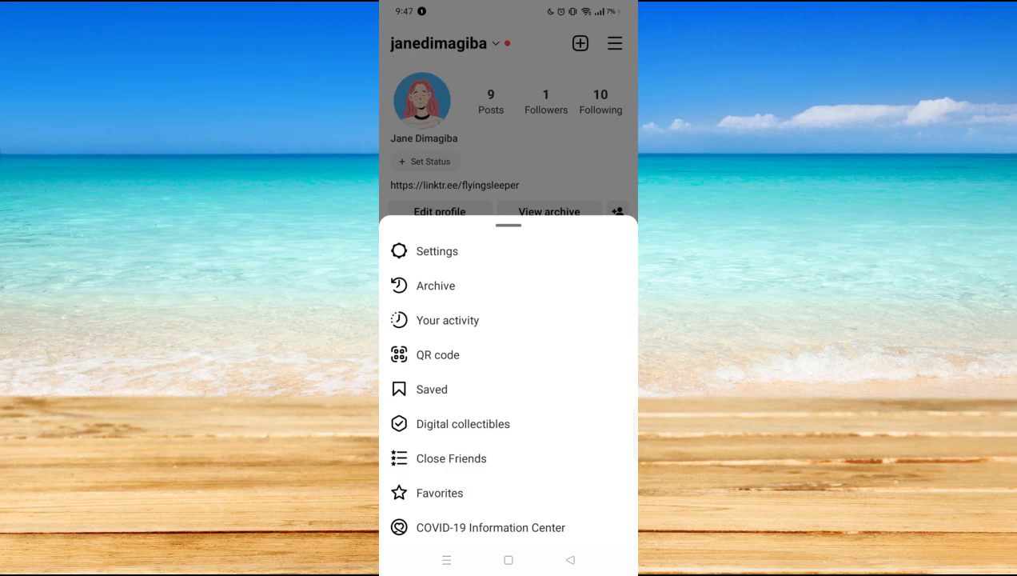
click(448, 320)
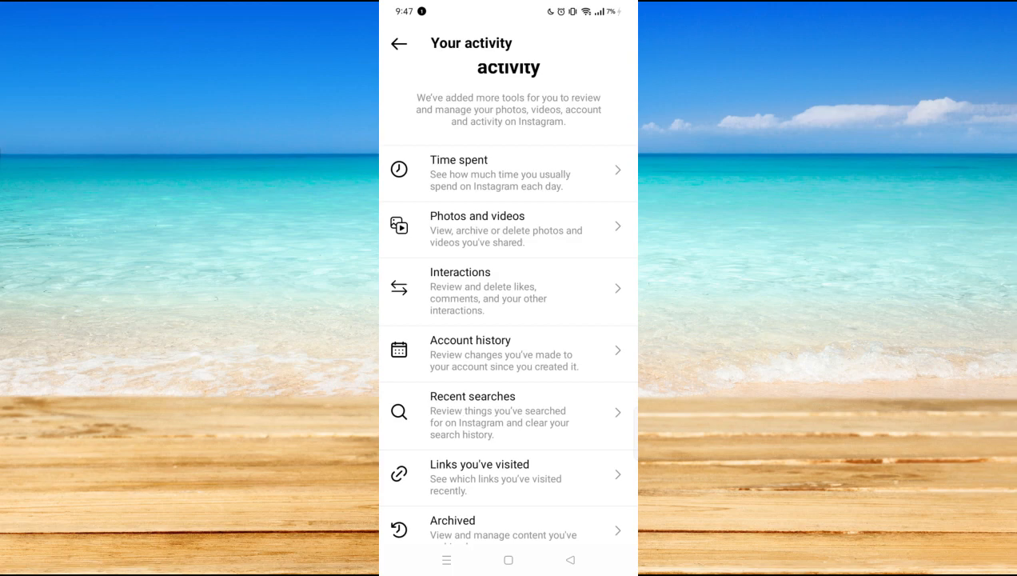
click(473, 415)
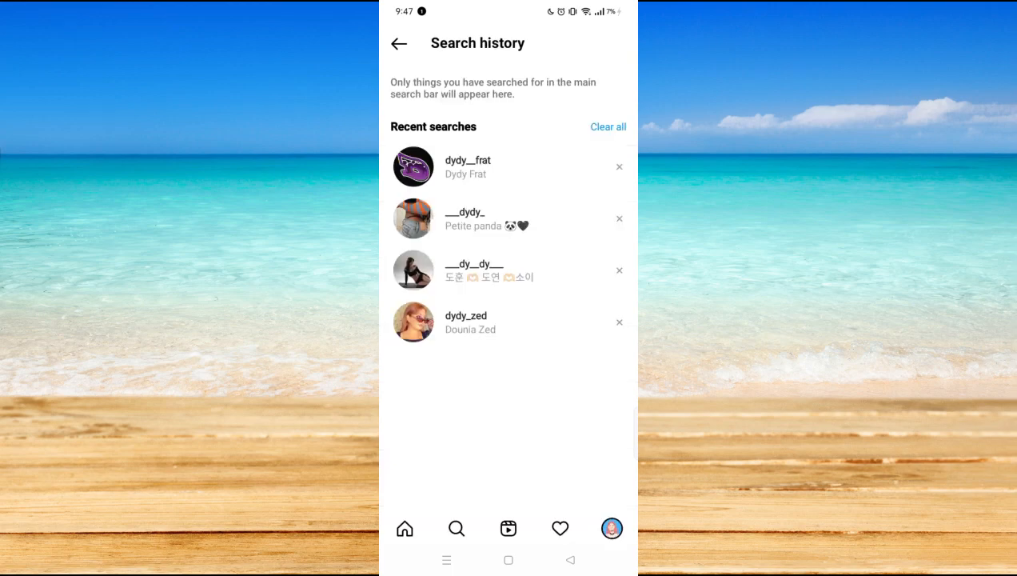
click(399, 43)
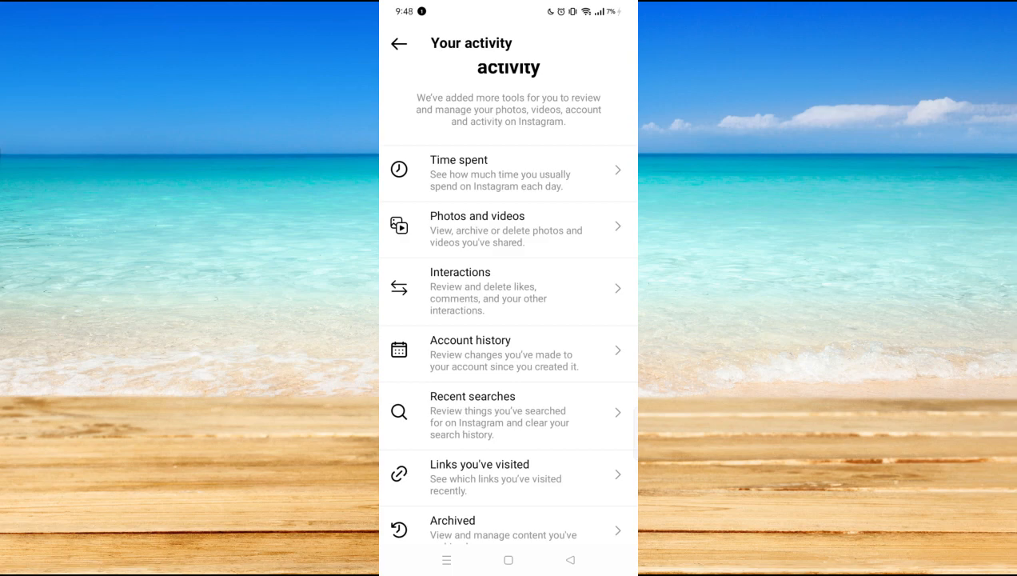
click(473, 415)
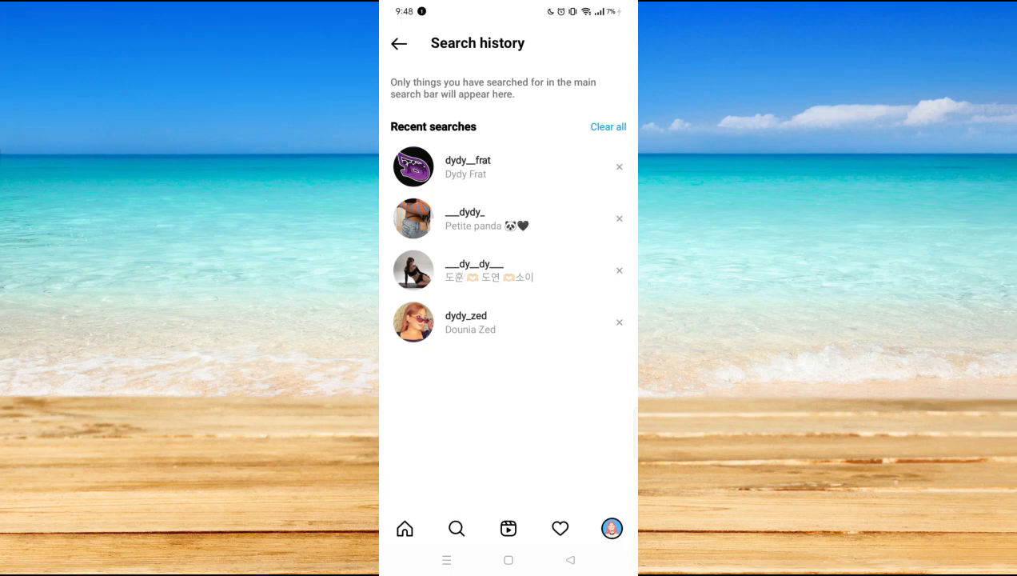
click(620, 167)
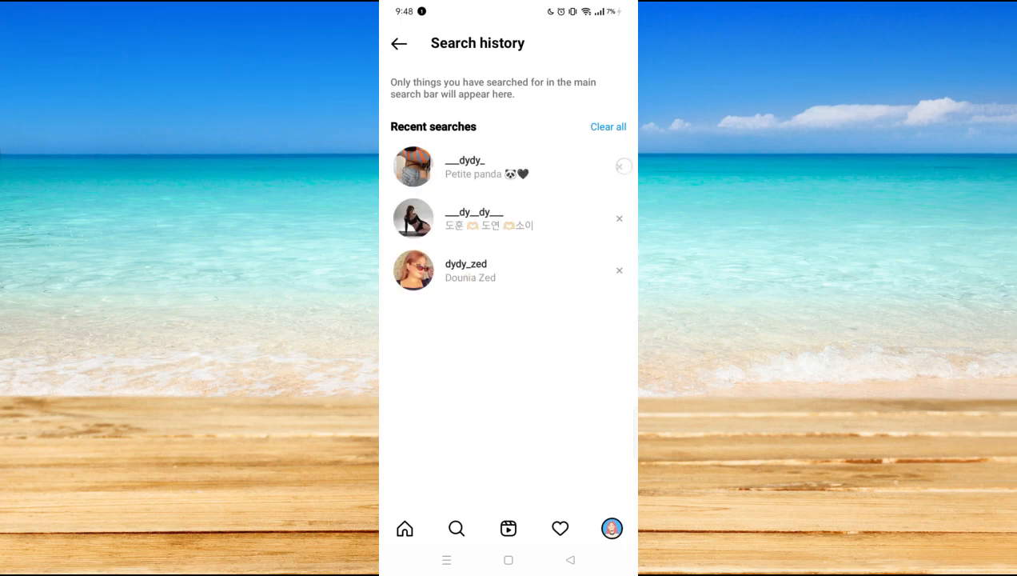
click(624, 166)
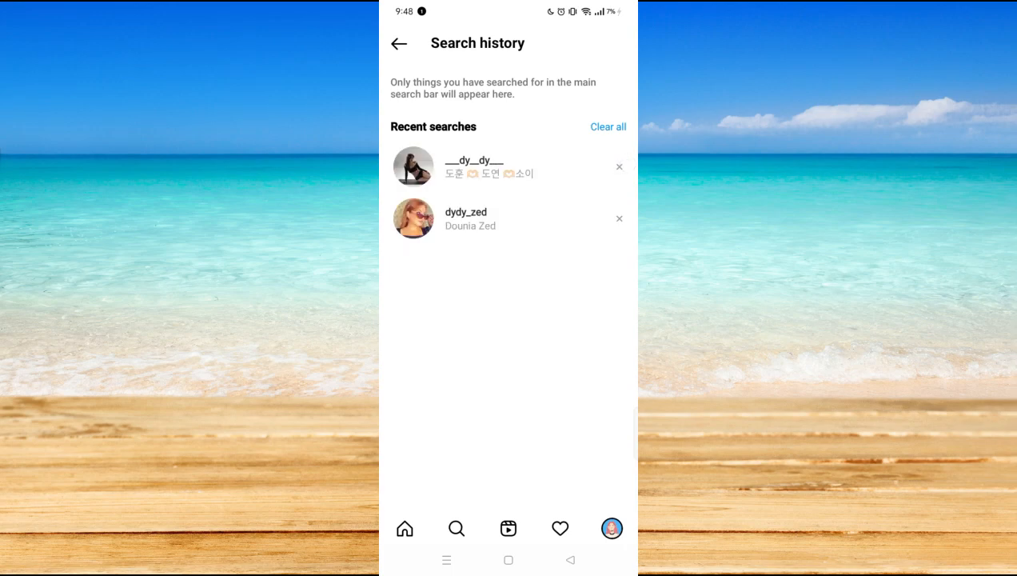
click(608, 127)
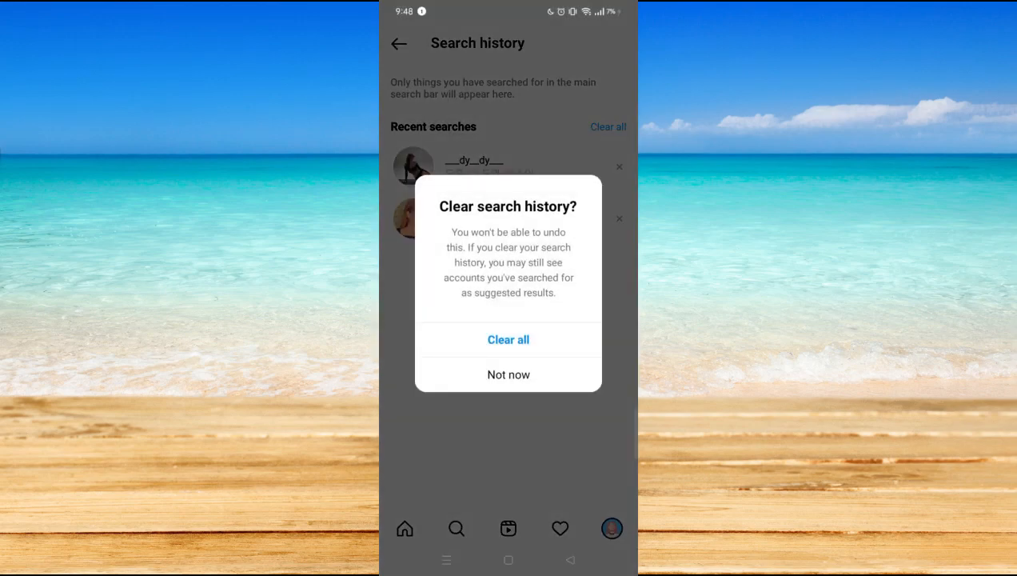
click(508, 339)
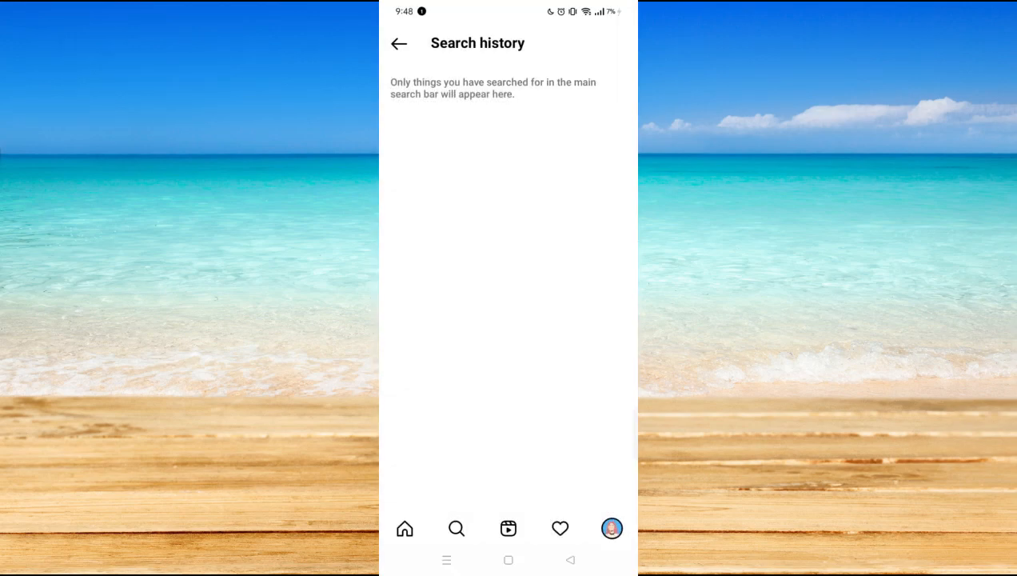